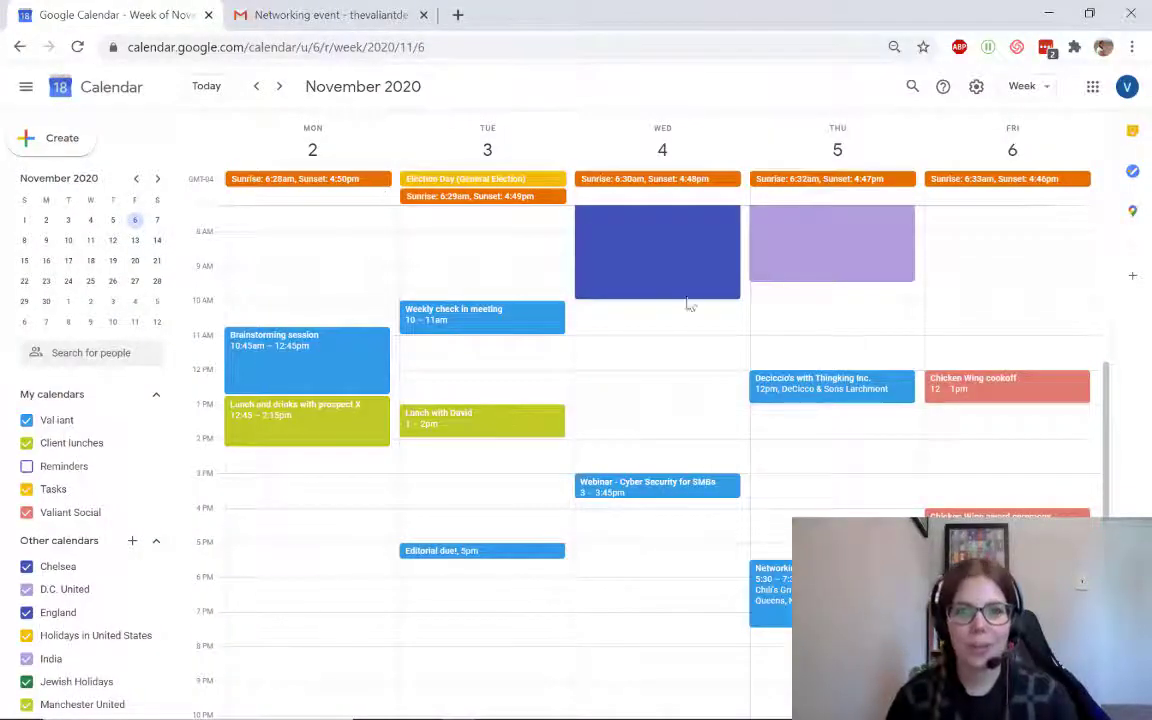
pyautogui.moveTo(795, 396)
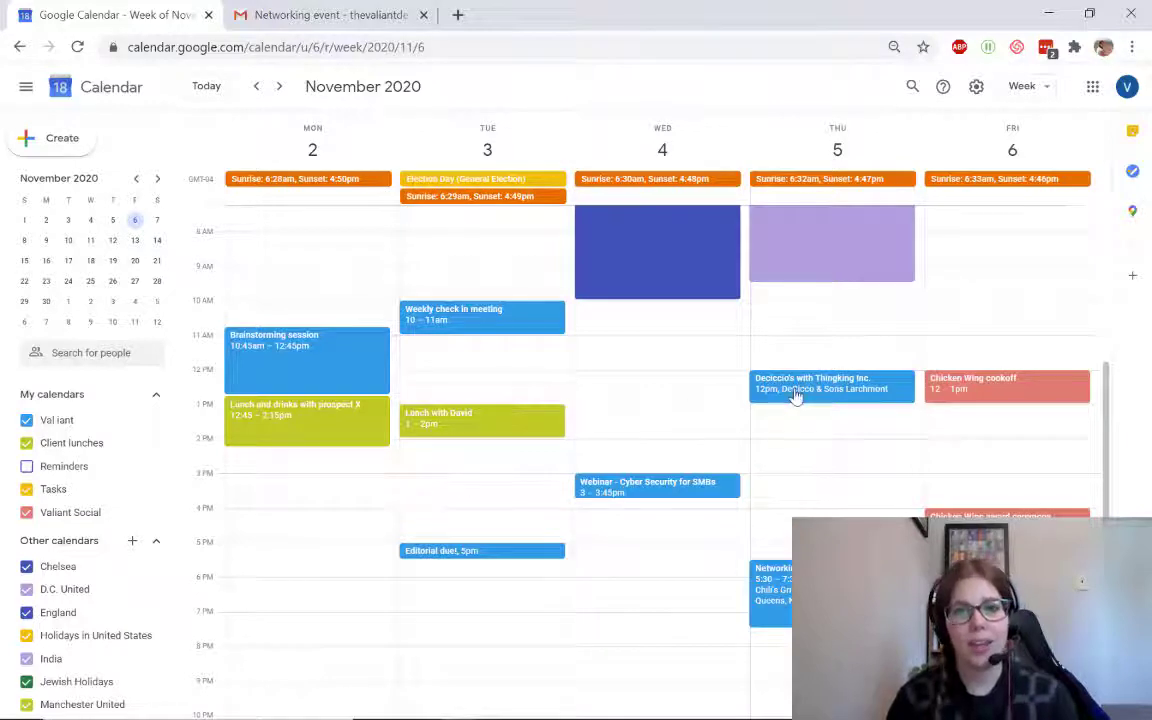
# - Move the Deciccio's with Thingking Inc. lunch from Valiant to the Client lunches calendar and save
pyautogui.click(831, 387)
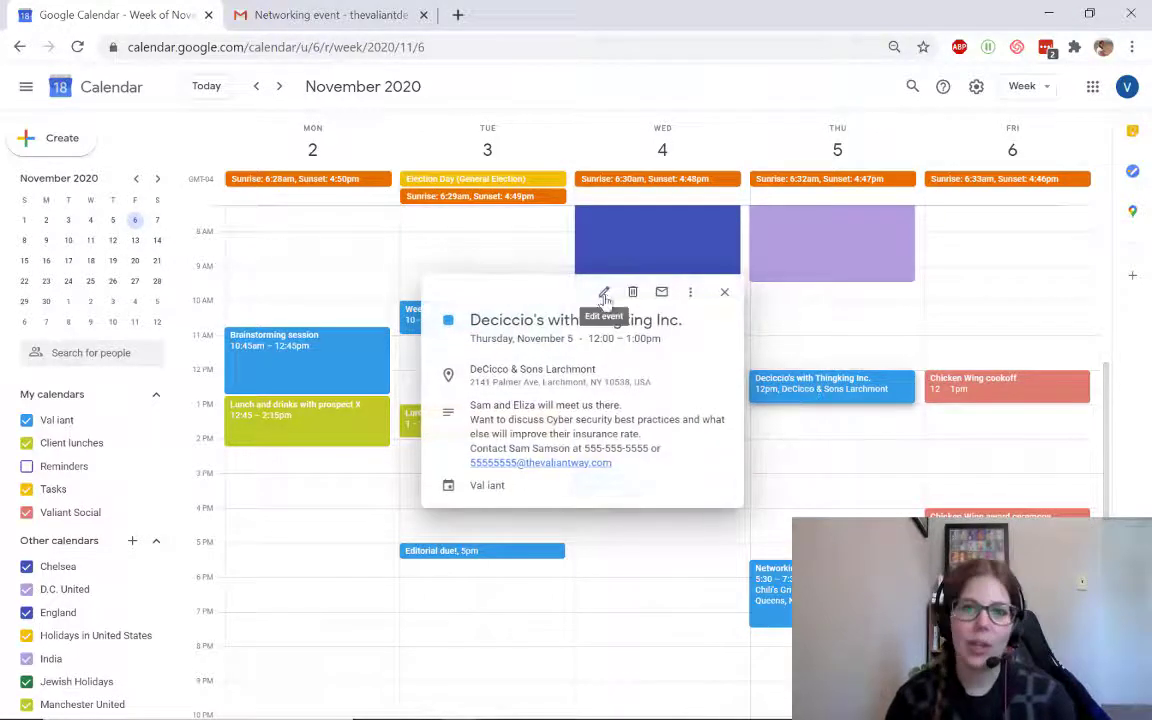
pyautogui.click(604, 291)
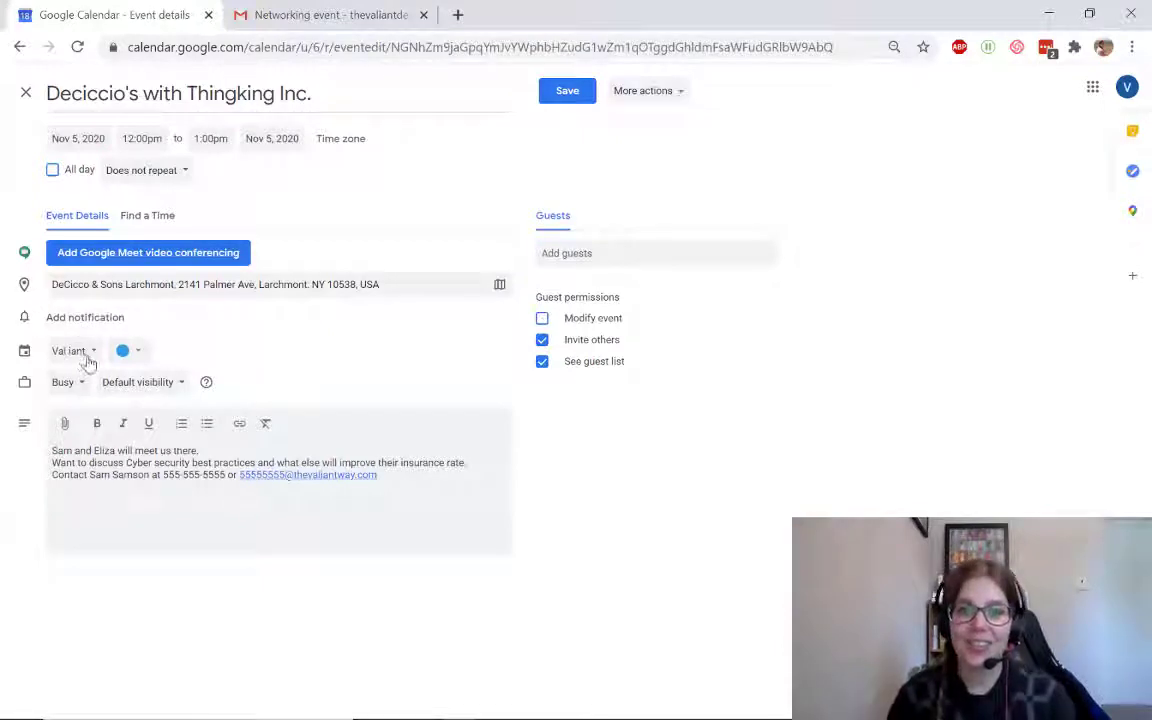
pyautogui.click(70, 350)
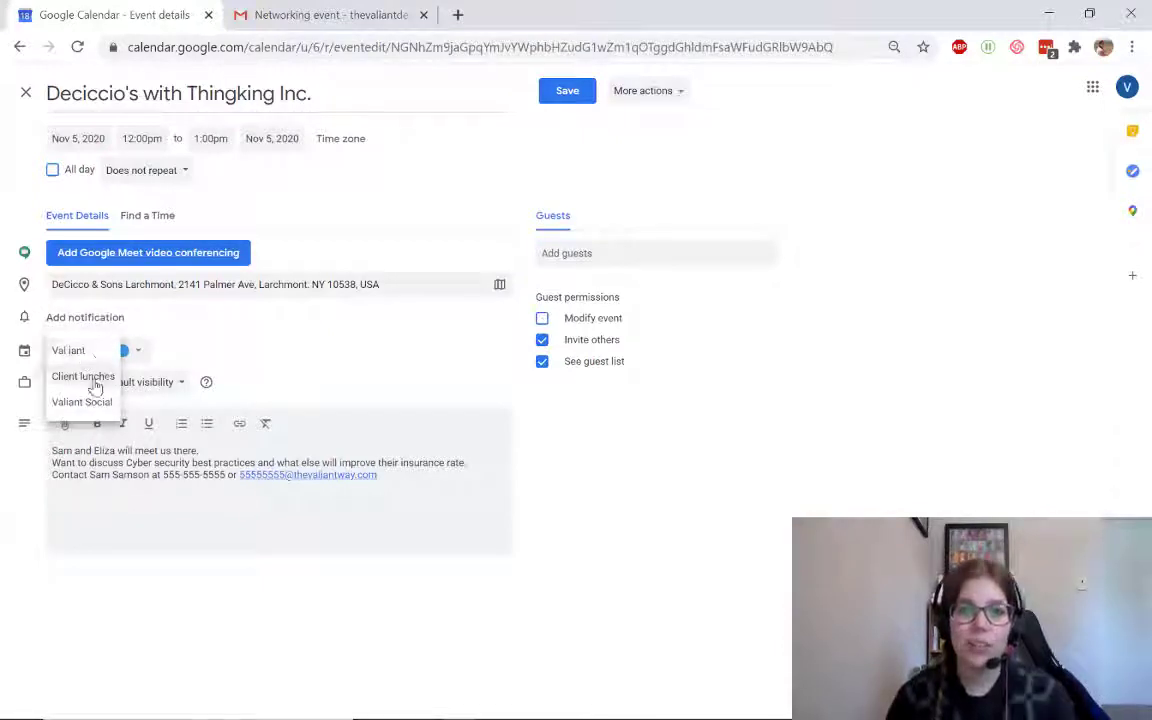
pyautogui.click(83, 375)
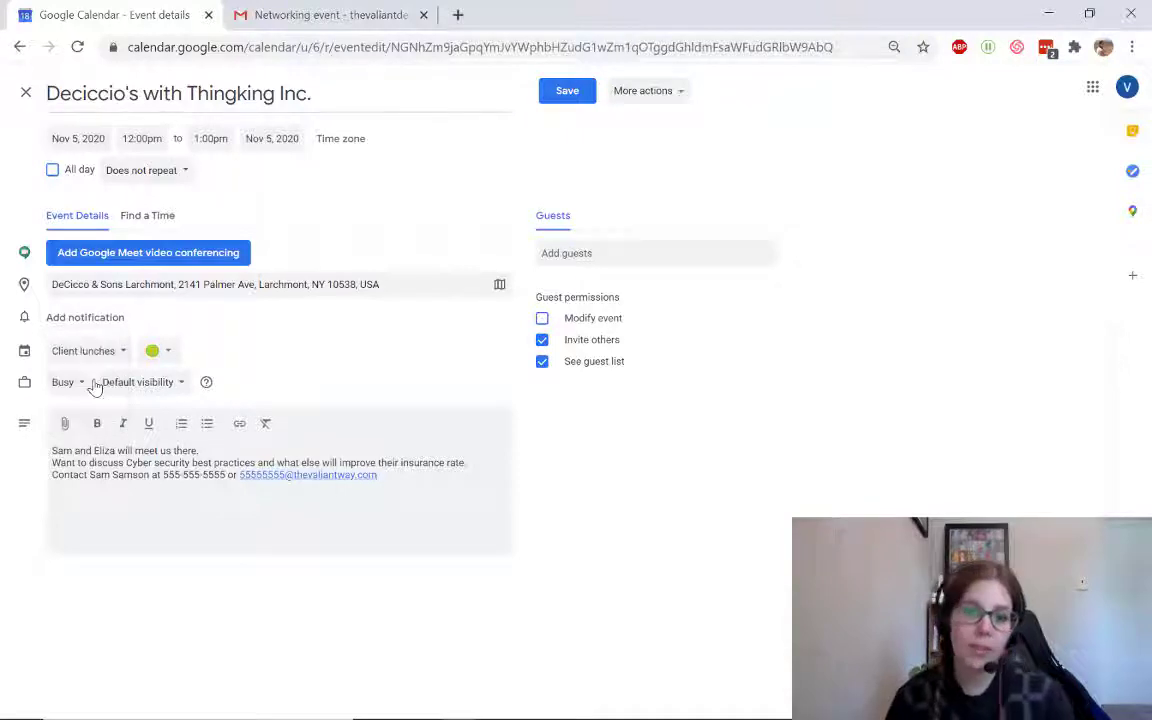
pyautogui.click(567, 90)
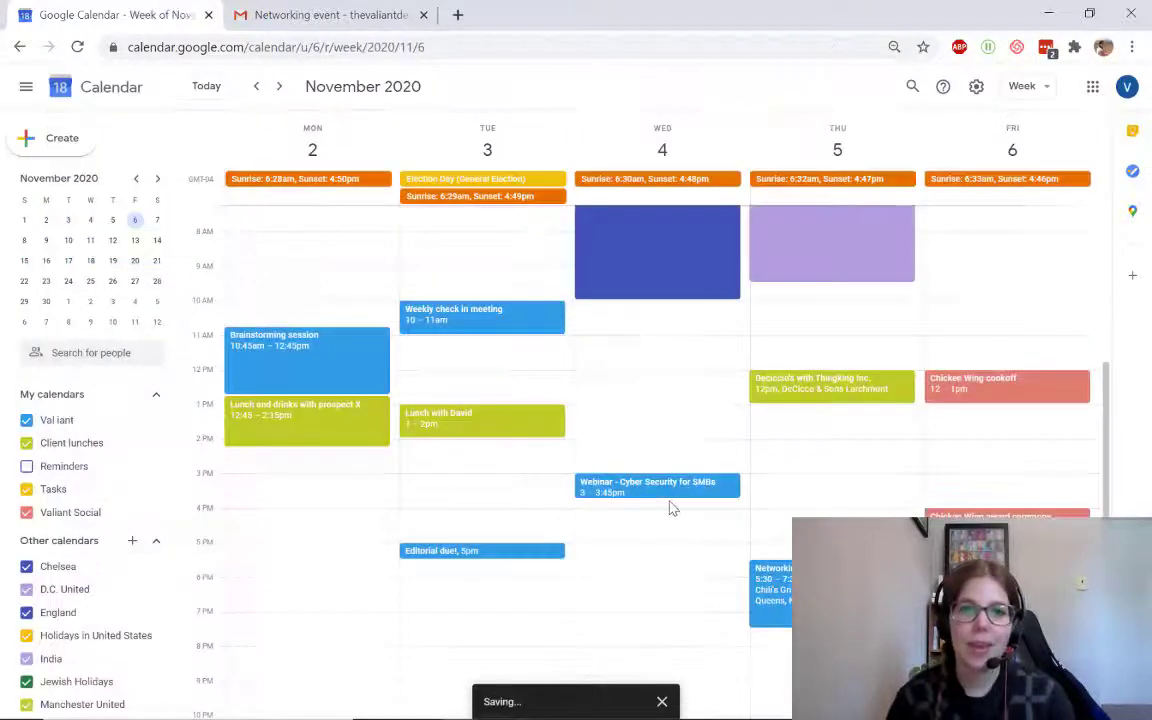
pyautogui.click(832, 386)
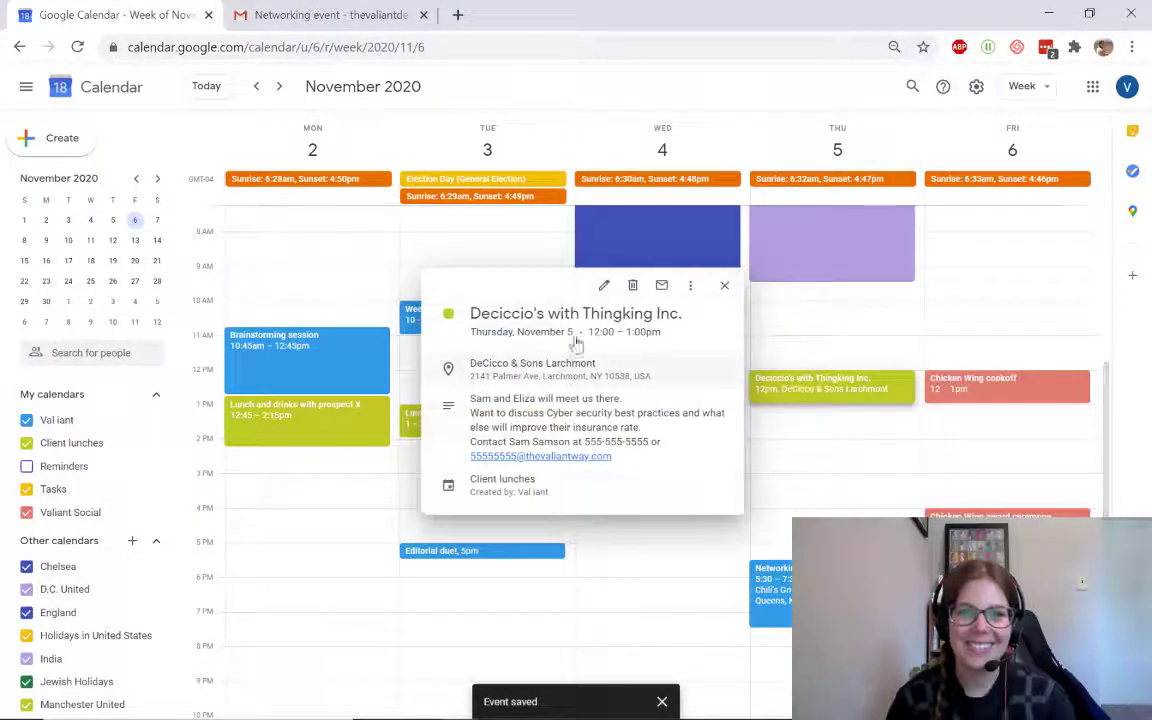
pyautogui.click(604, 285)
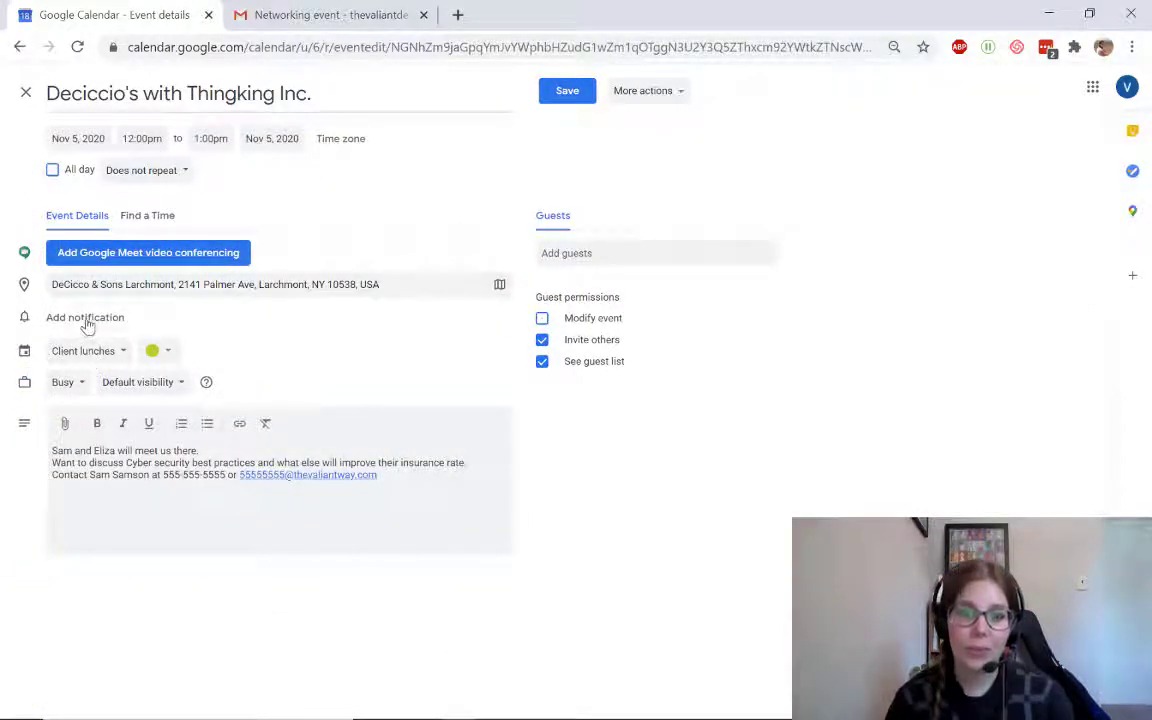
pyautogui.moveTo(5, 345)
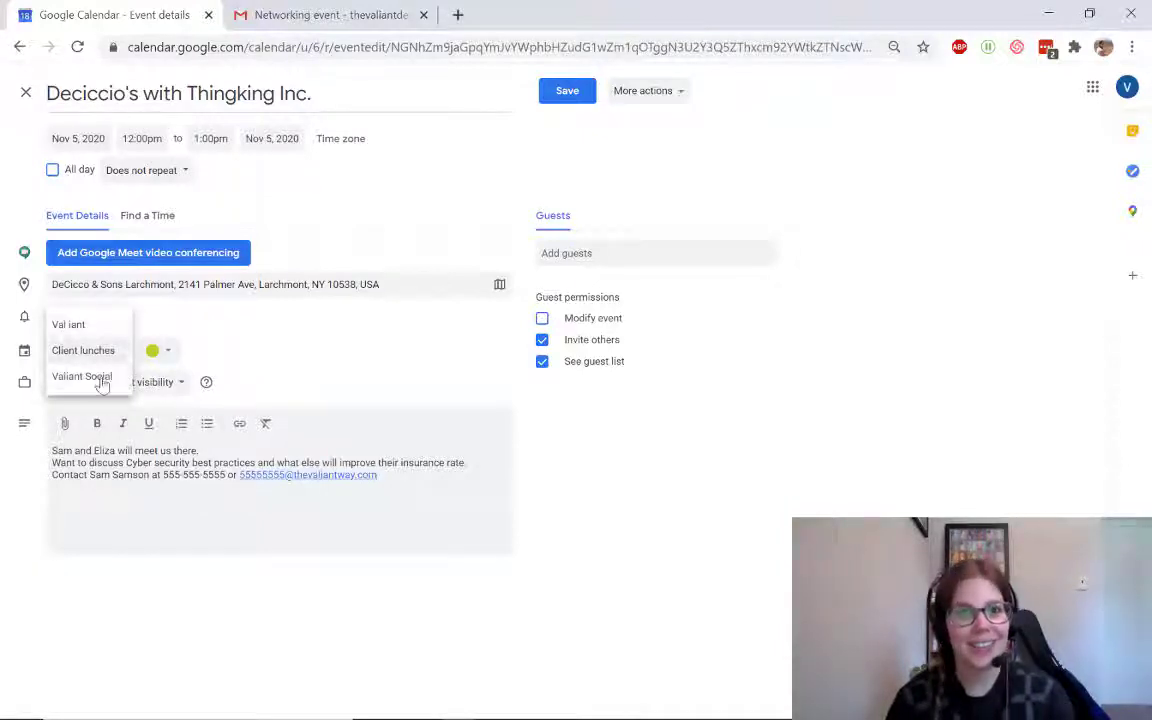
pyautogui.click(83, 350)
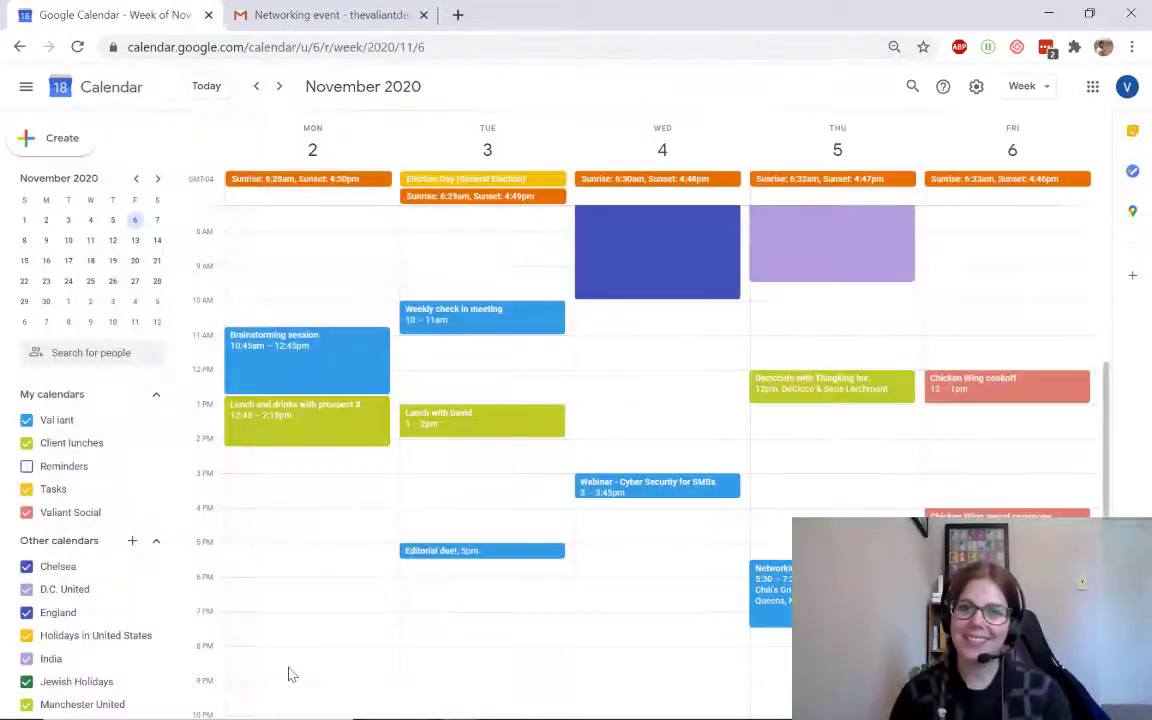
pyautogui.moveTo(590, 450)
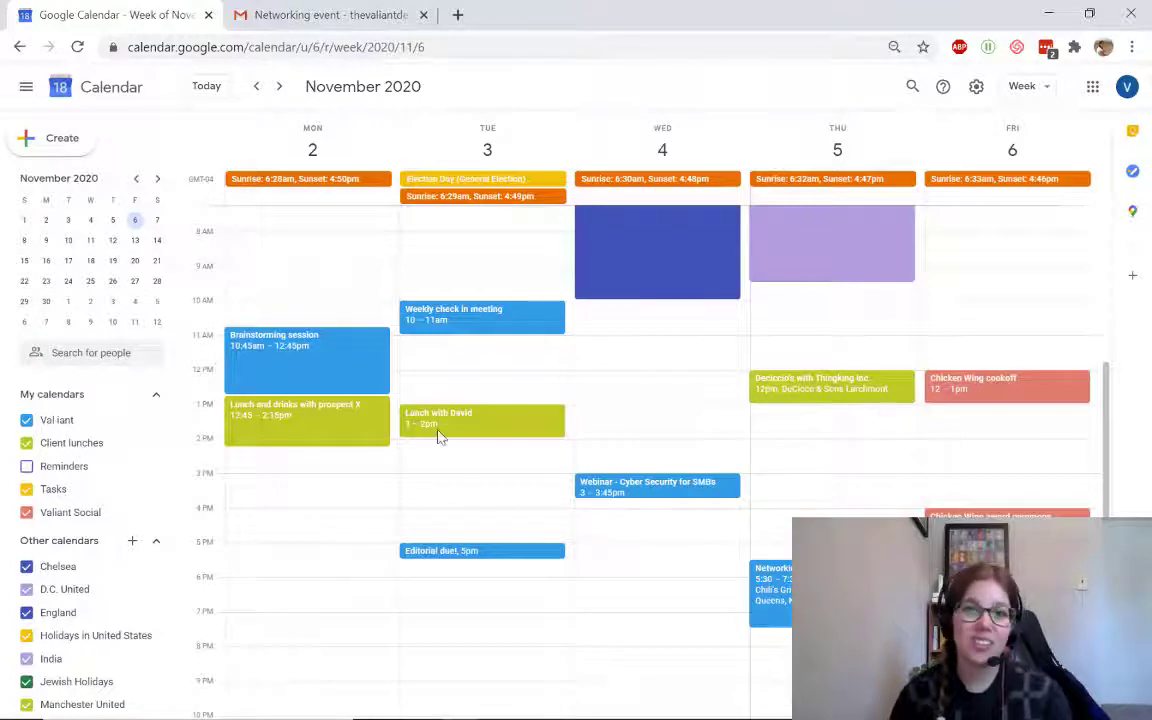
pyautogui.moveTo(1073, 430)
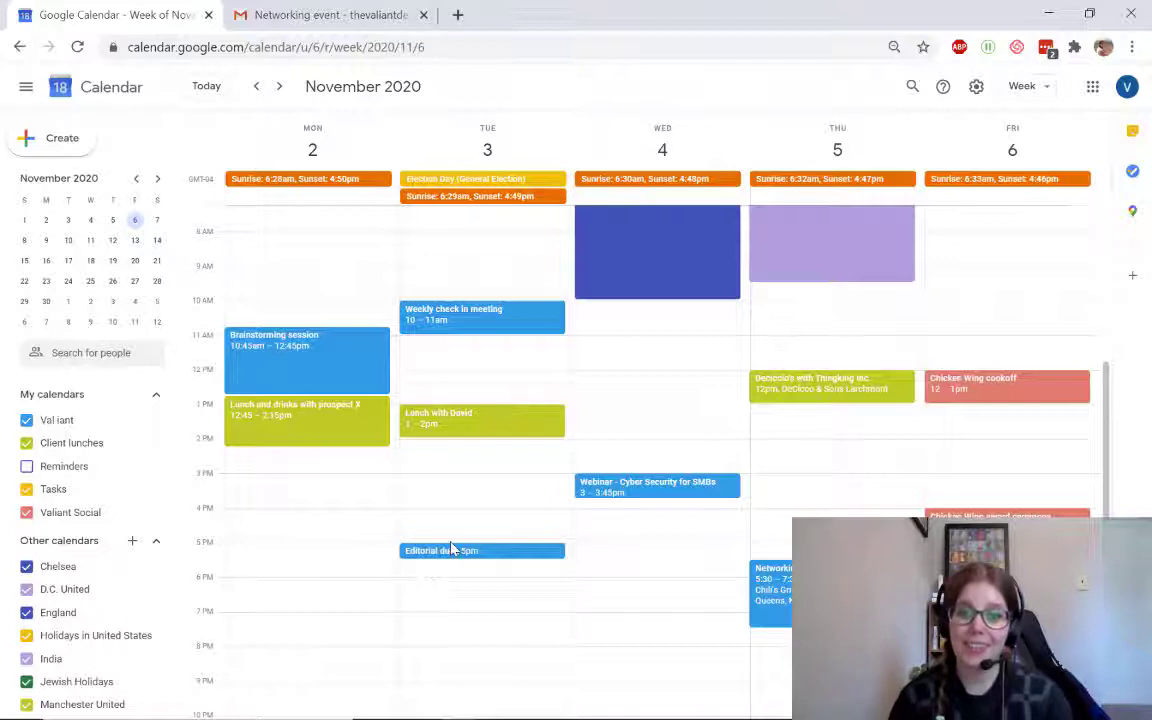
pyautogui.moveTo(798, 508)
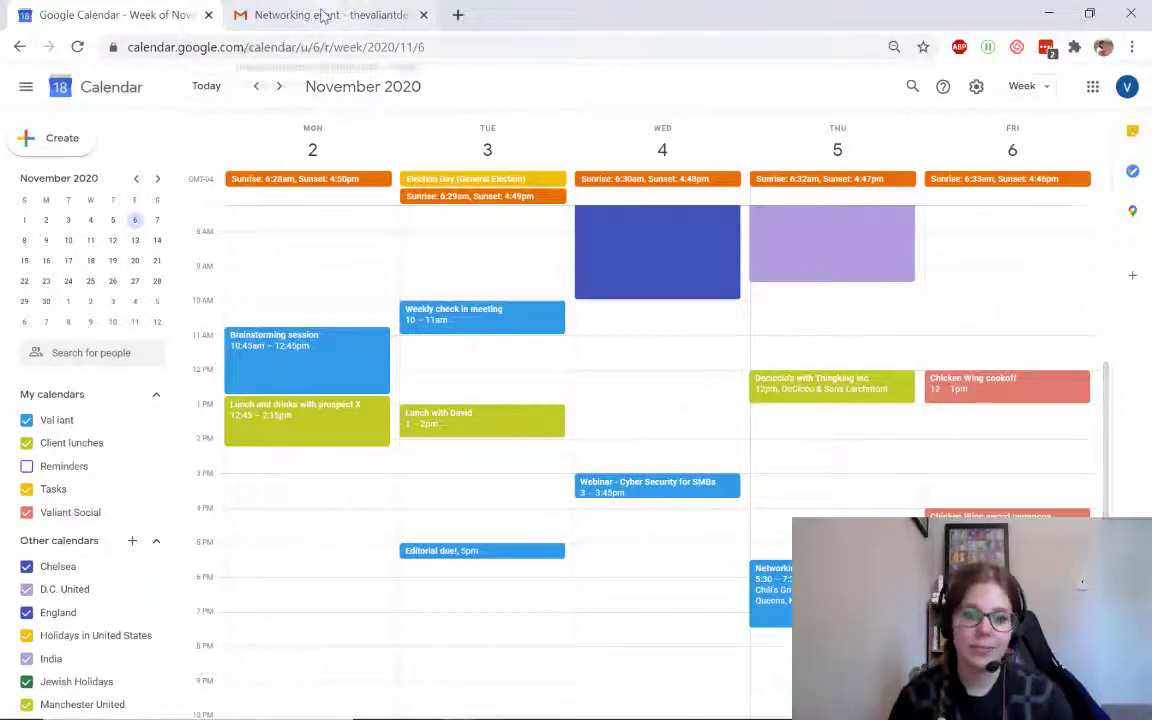
pyautogui.click(320, 15)
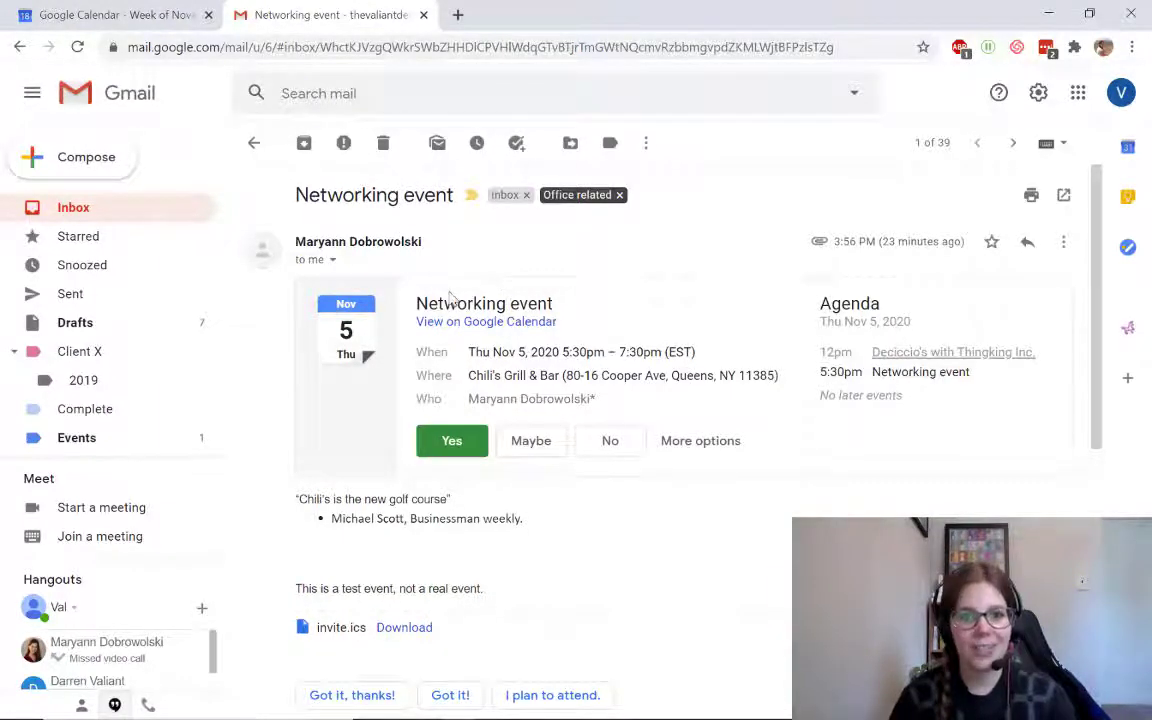
pyautogui.moveTo(110, 14)
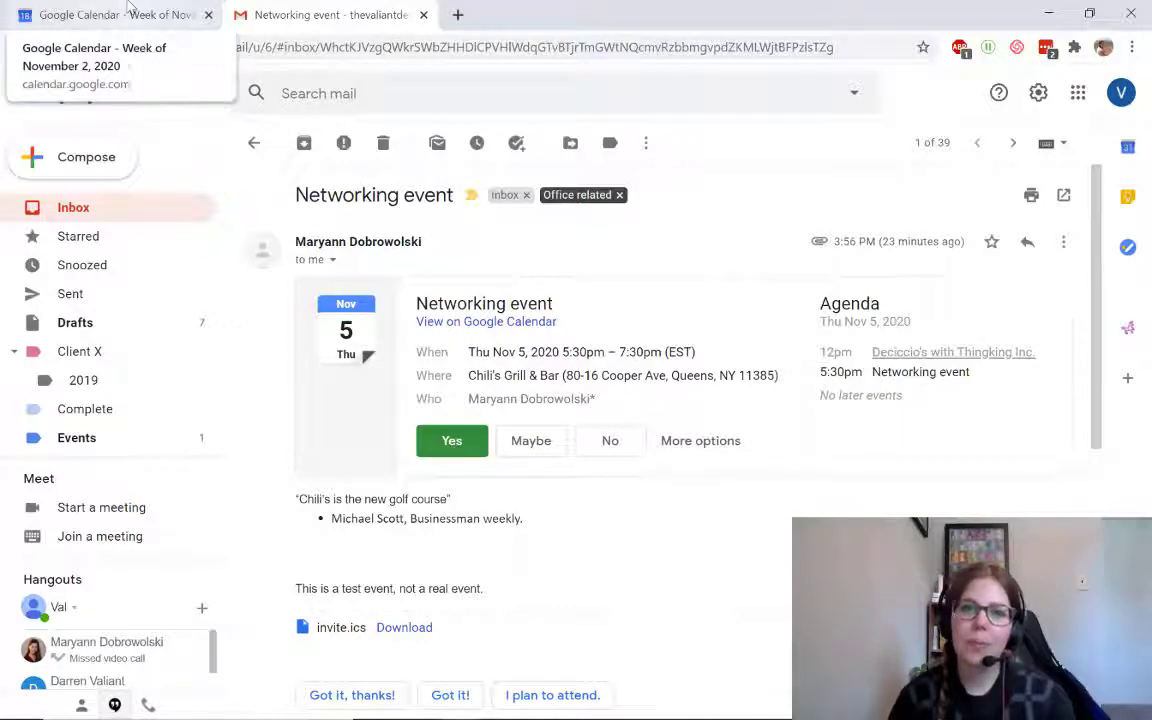
pyautogui.click(110, 14)
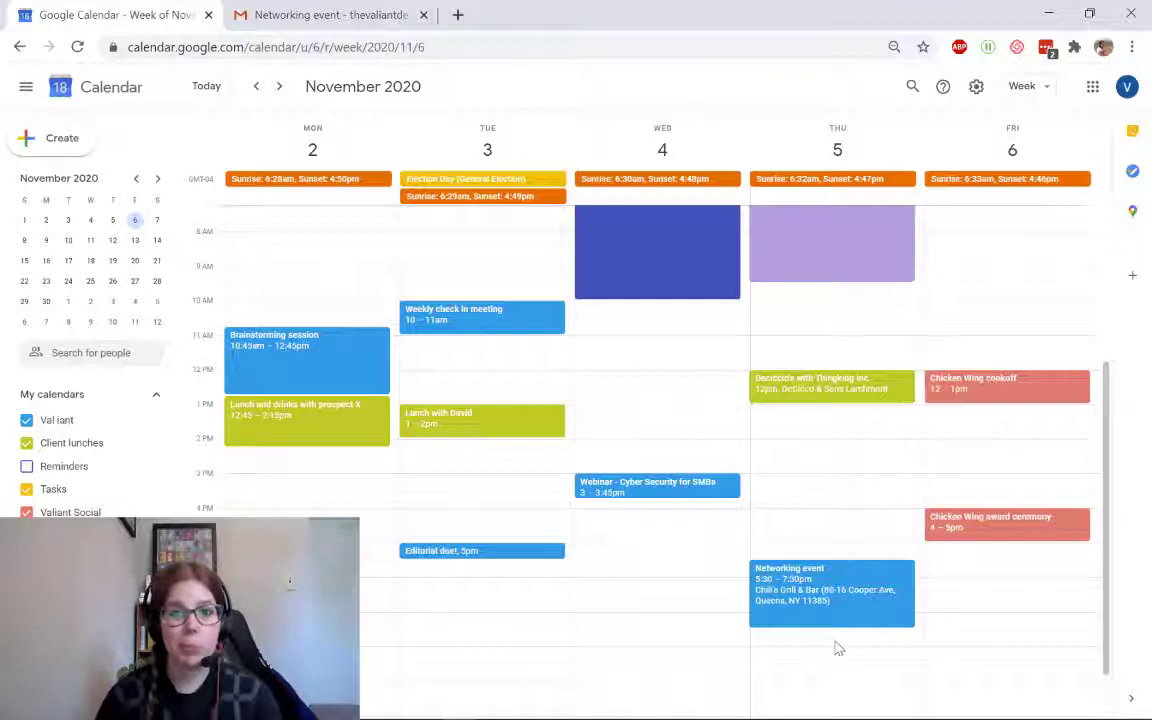
pyautogui.moveTo(50, 427)
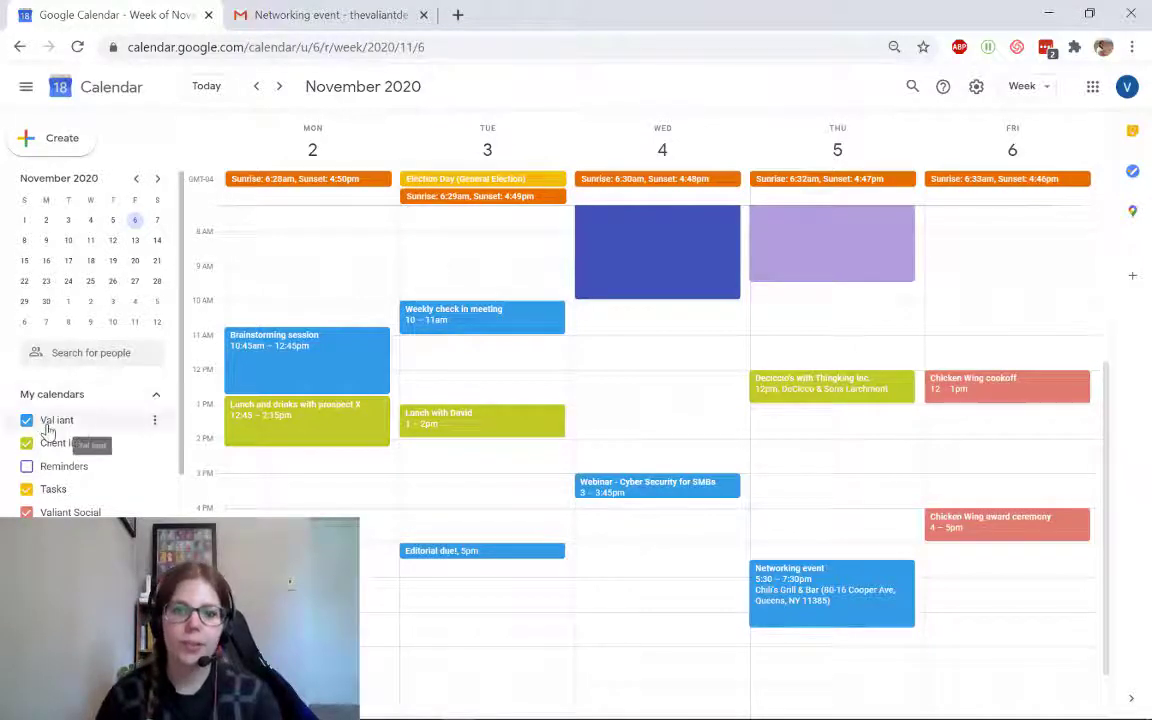
# - Open Thursday's Networking event (Nov 5, 5:30–7:30pm) on its edit page
pyautogui.click(830, 590)
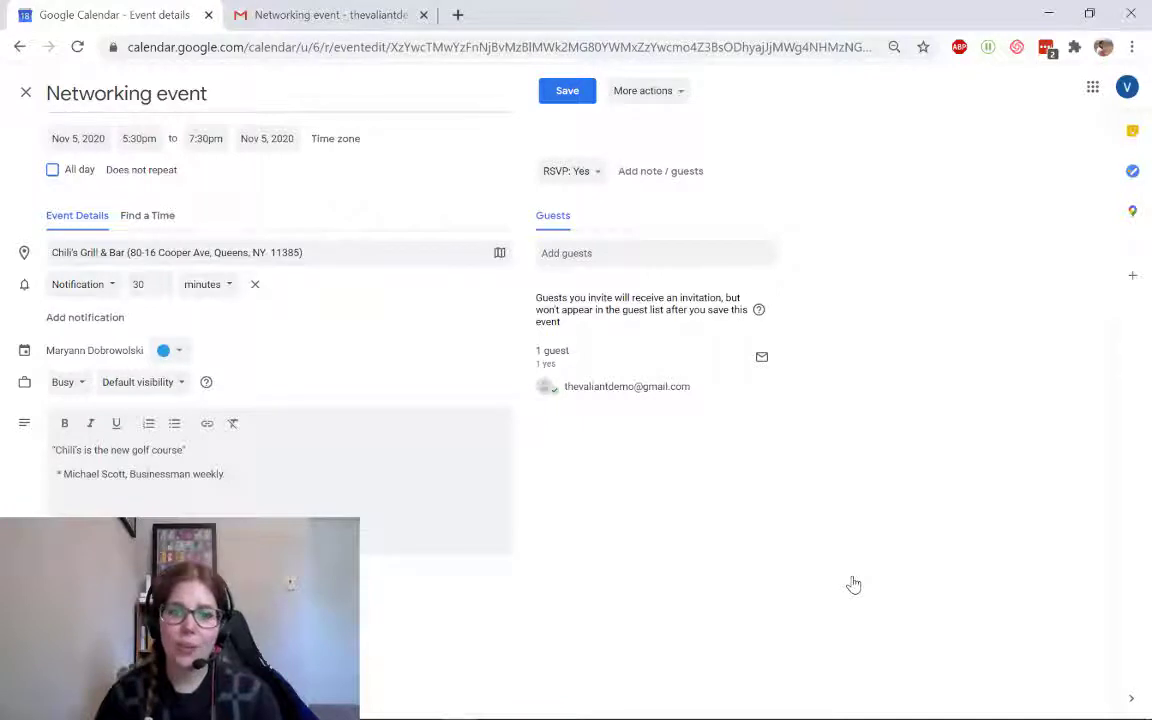
pyautogui.moveTo(845, 576)
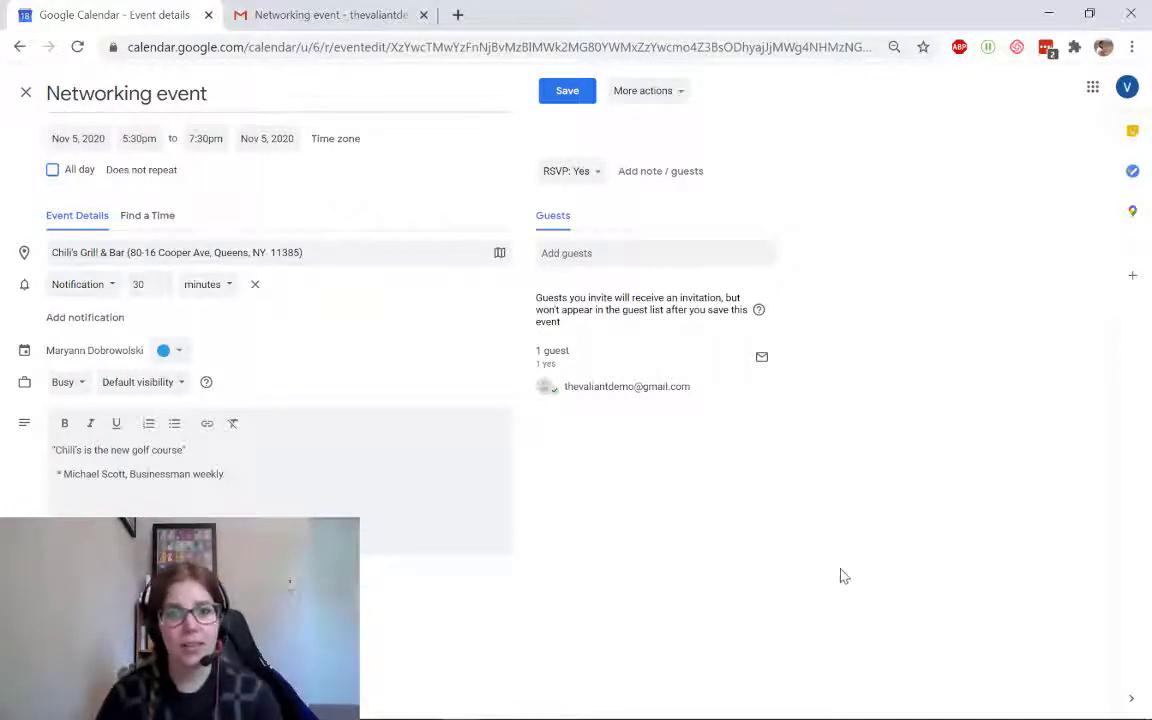
pyautogui.moveTo(857, 456)
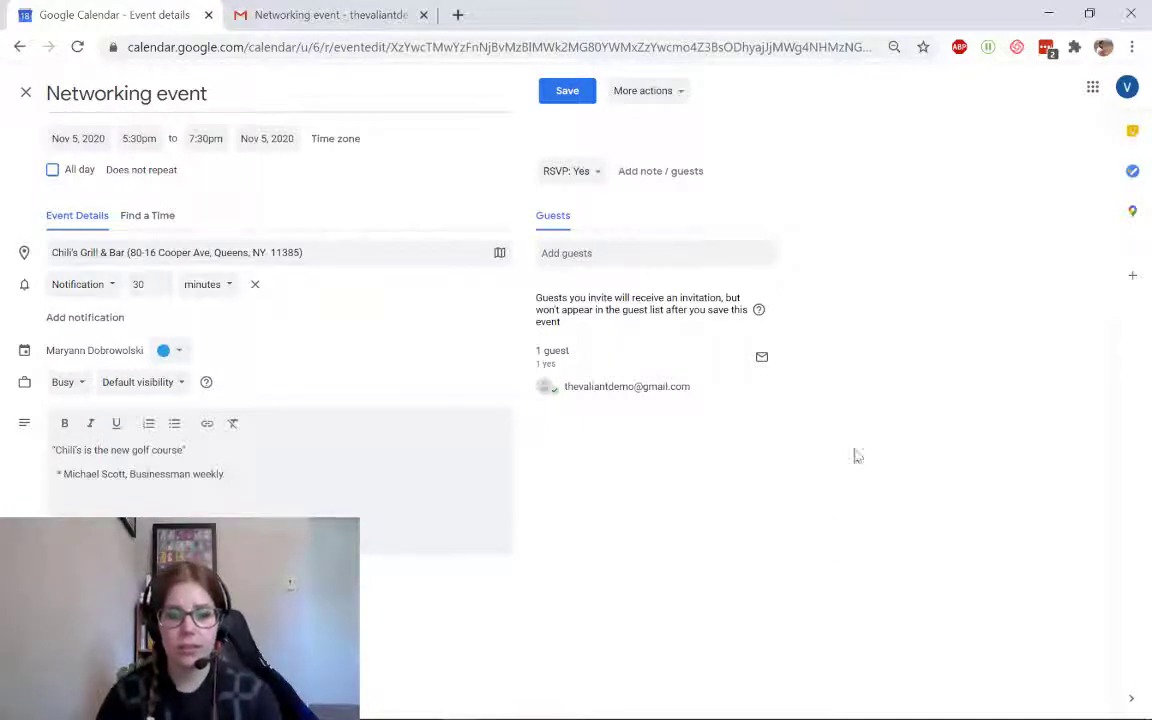
pyautogui.moveTo(765, 492)
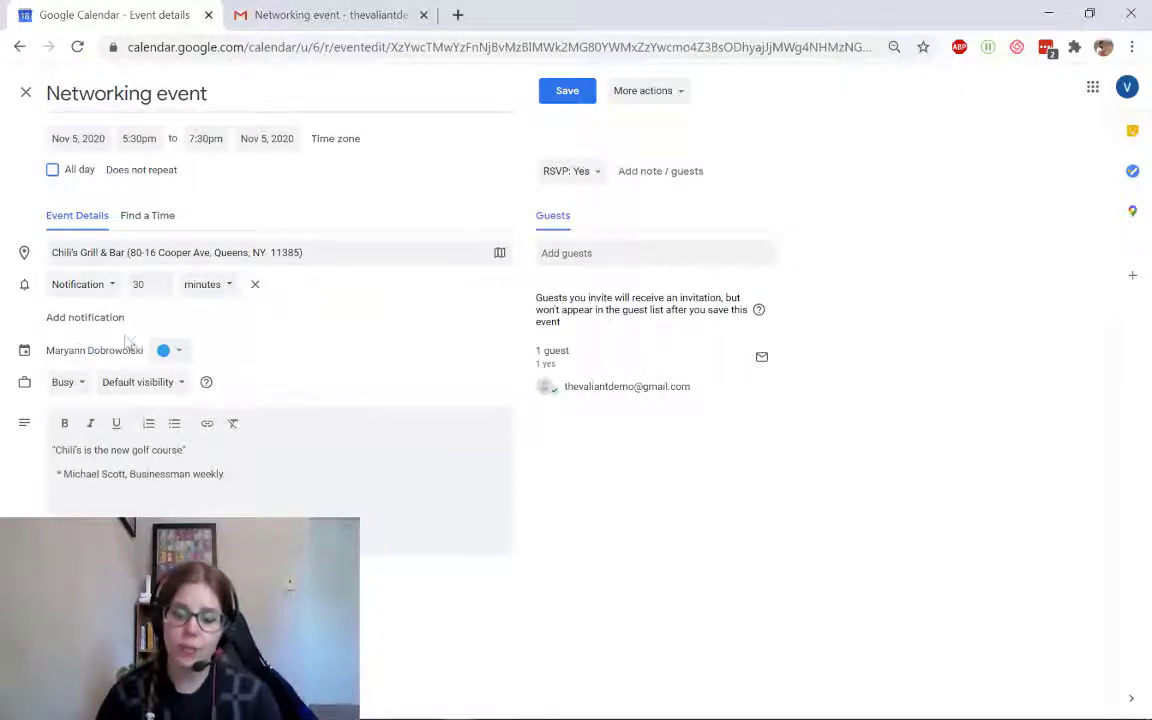
pyautogui.moveTo(667, 104)
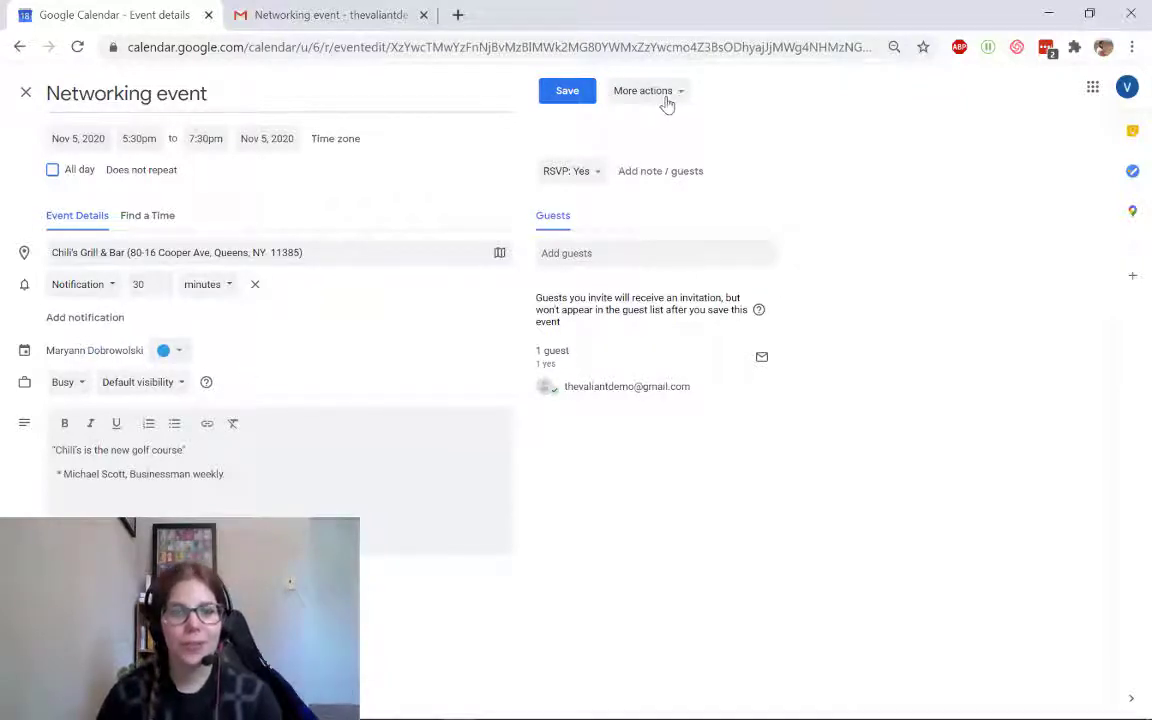
# - Copy the Networking event into the Valiant Social calendar and save the copy
pyautogui.click(643, 90)
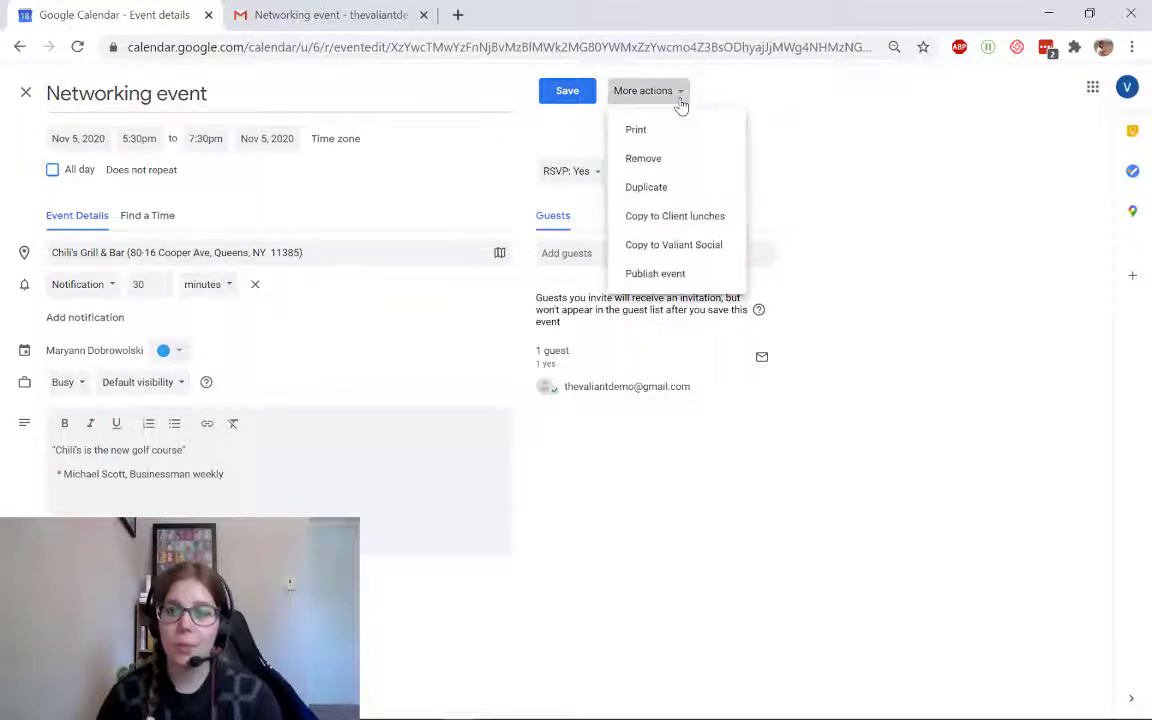
pyautogui.moveTo(646, 187)
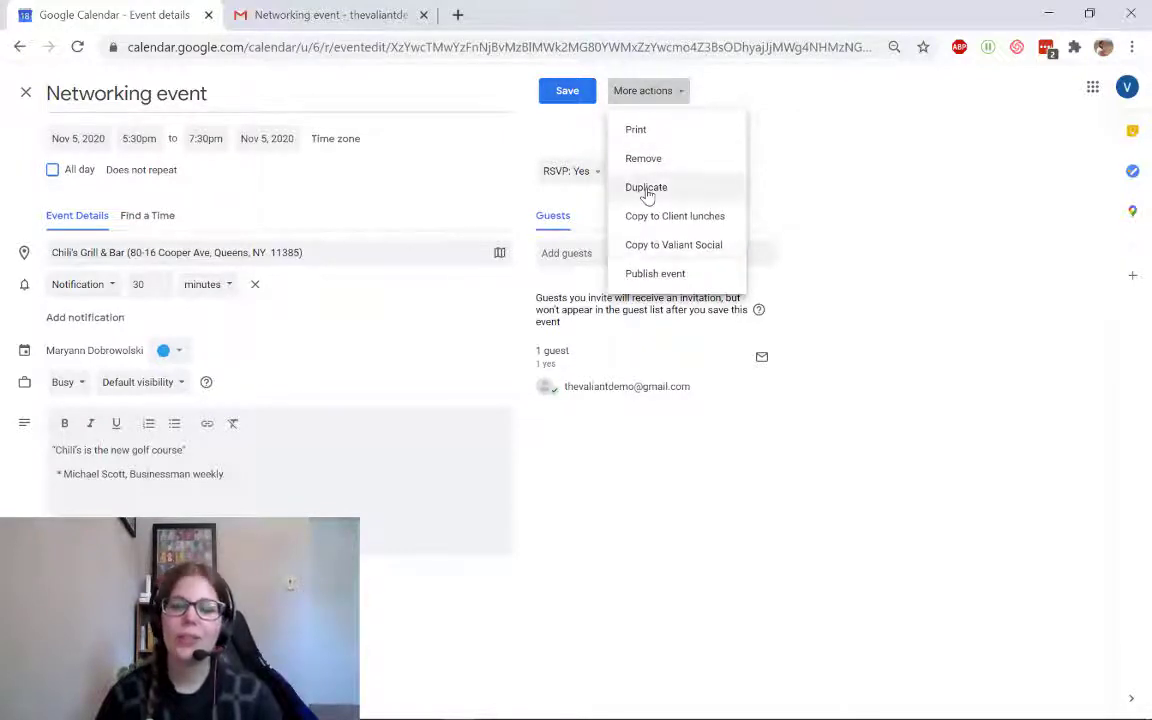
pyautogui.moveTo(646, 244)
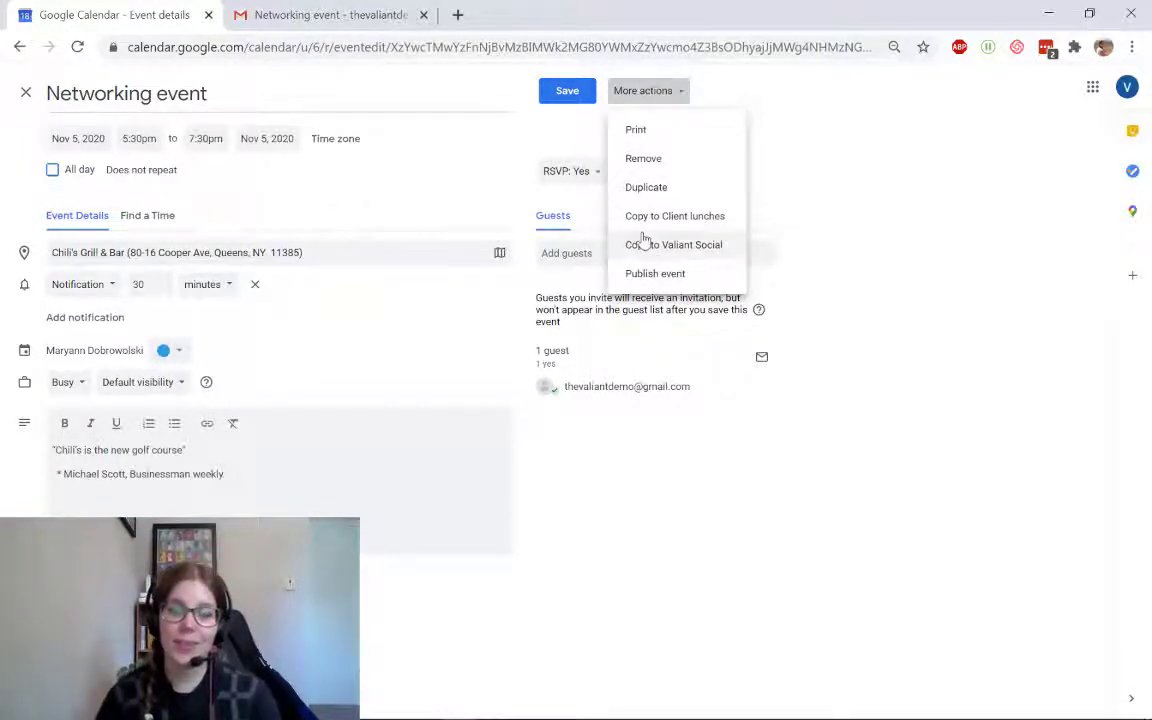
pyautogui.click(673, 244)
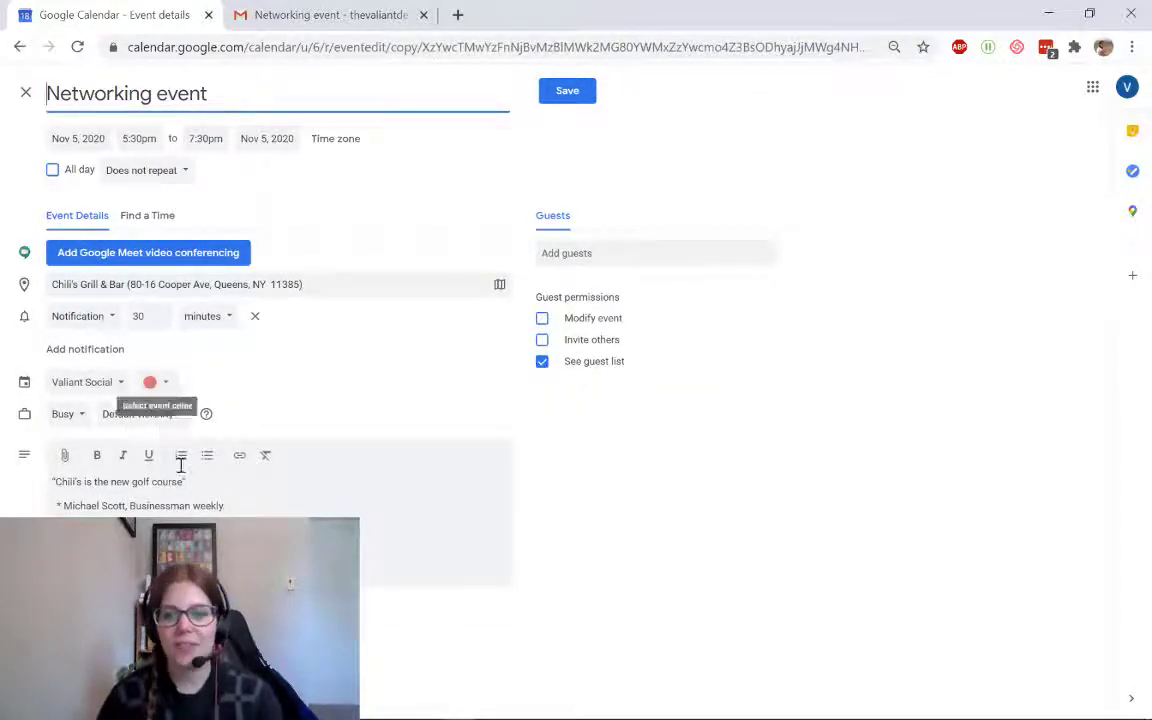
pyautogui.click(85, 382)
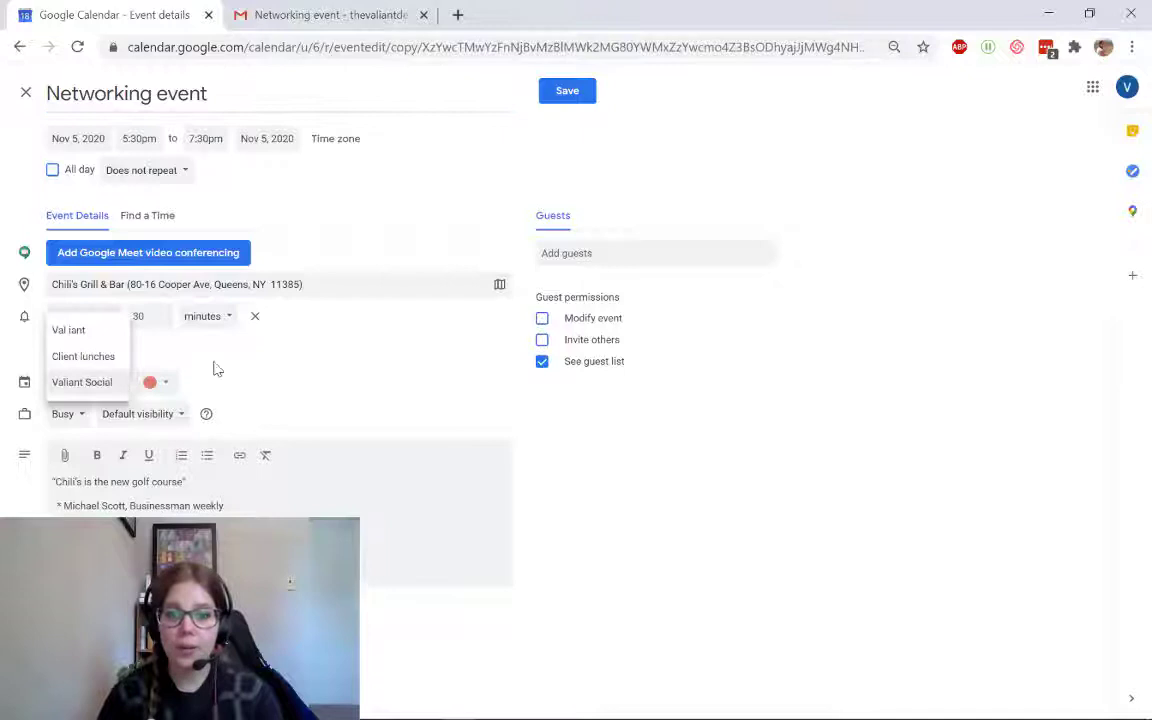
pyautogui.click(435, 154)
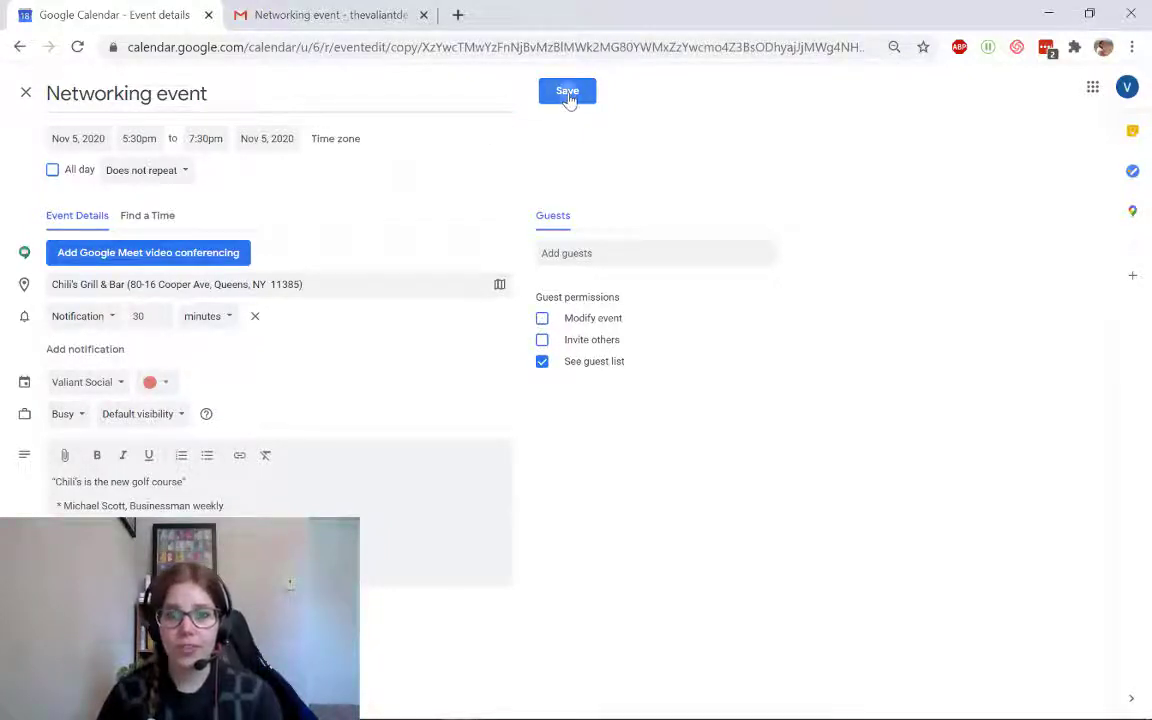
pyautogui.click(567, 91)
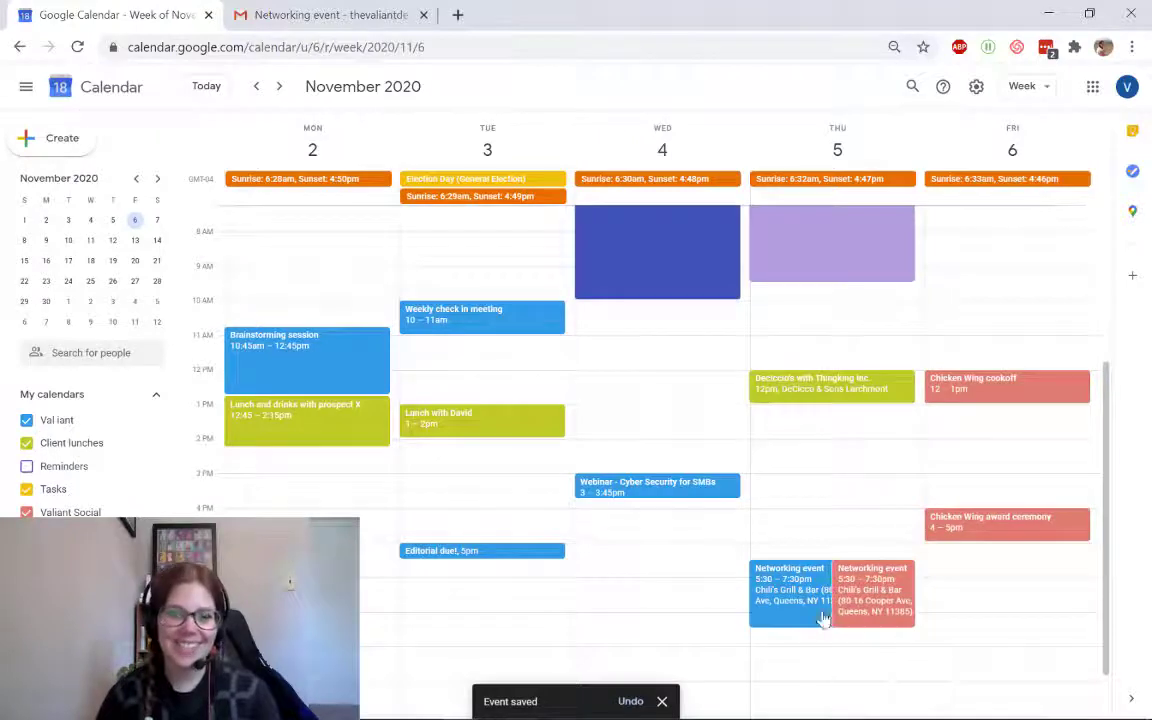
pyautogui.click(26, 419)
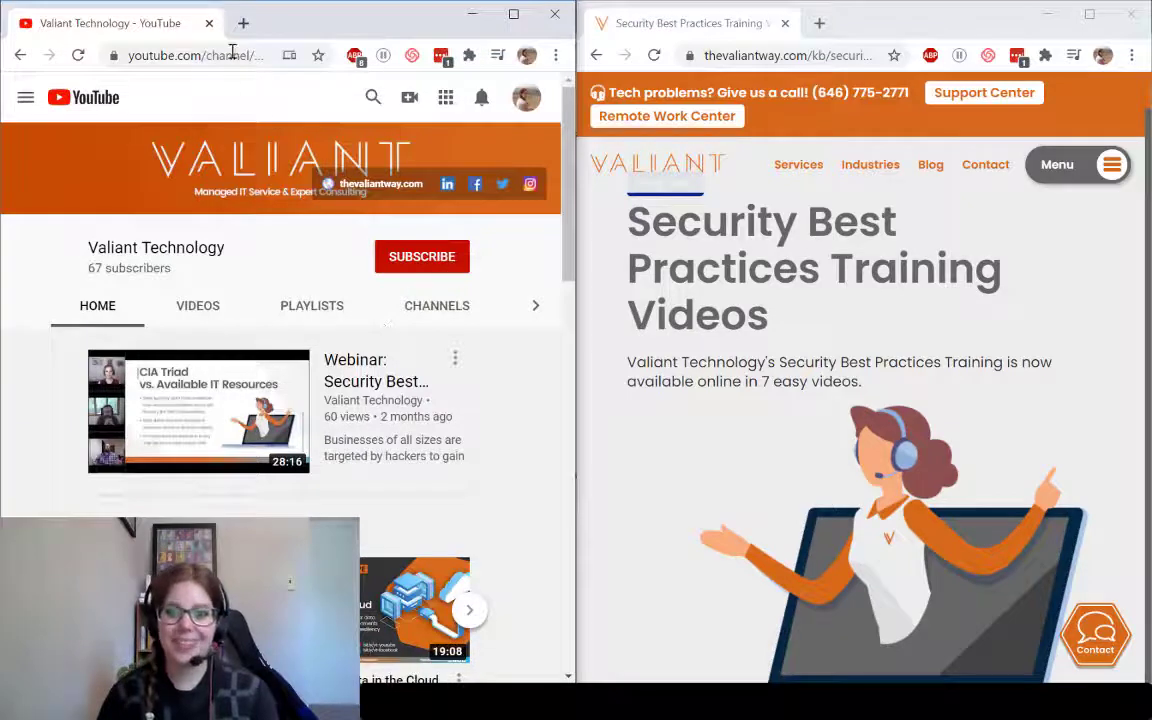
# - Subscribe to the Valiant Technology channel on YouTube
pyautogui.click(421, 256)
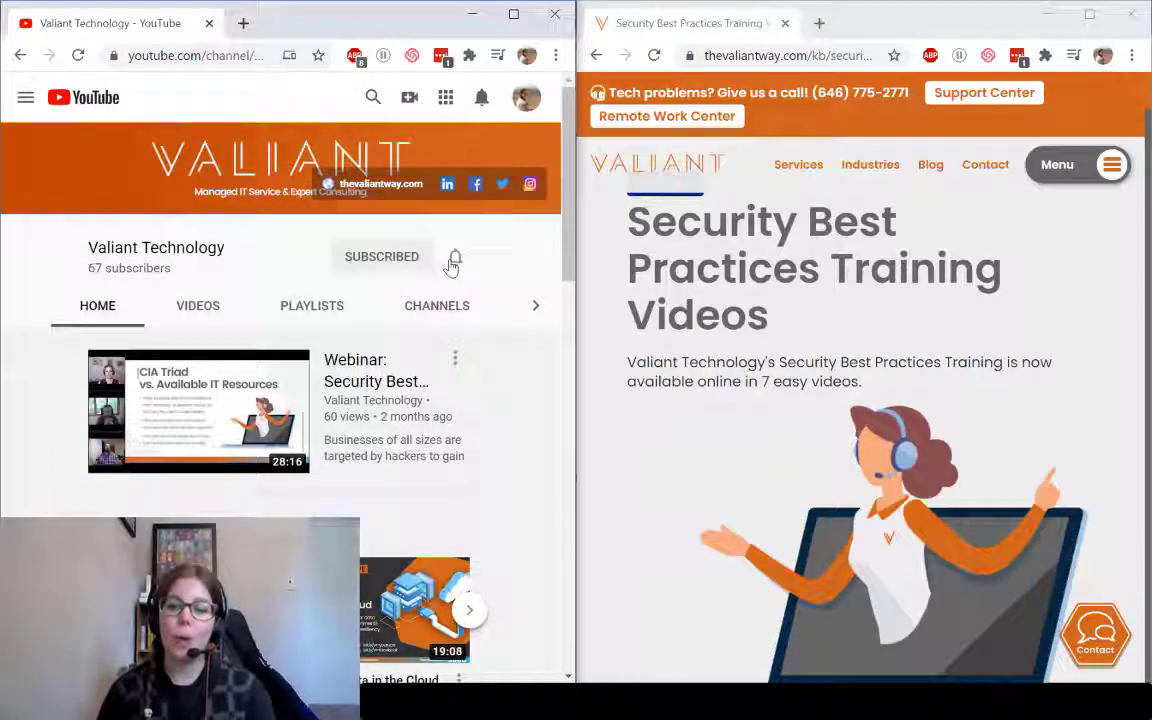